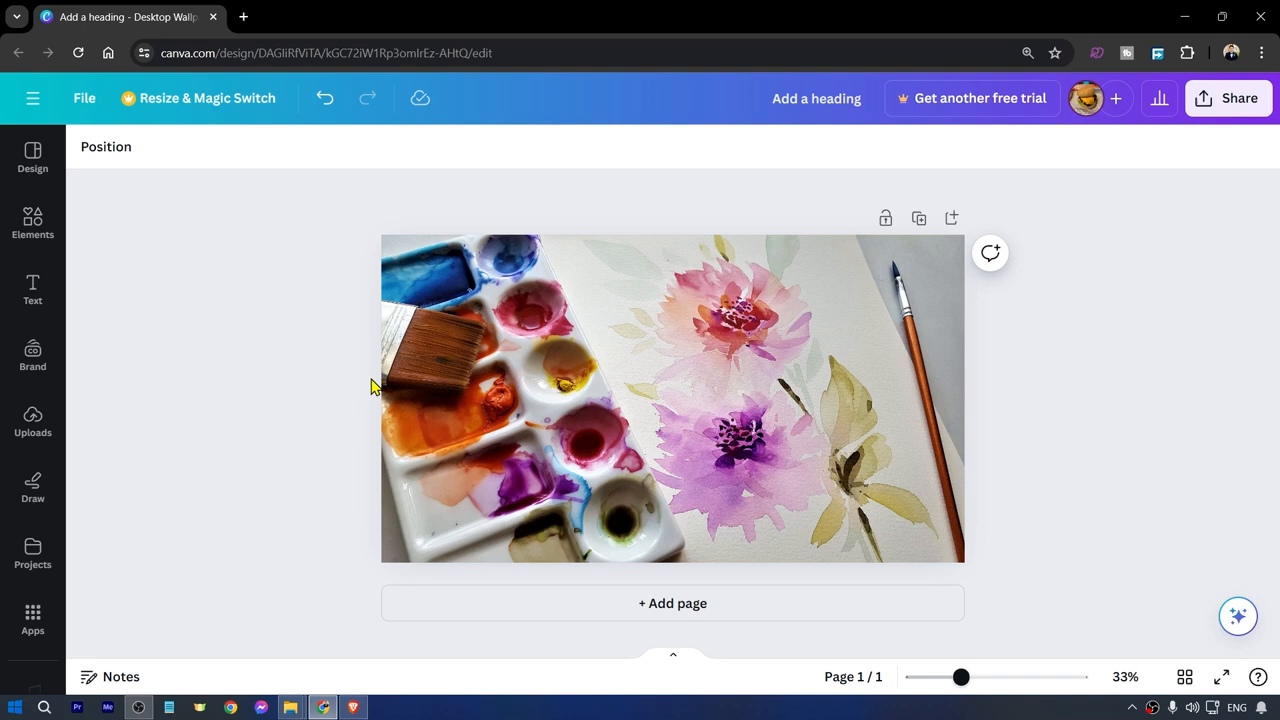
mouse_move(190, 376)
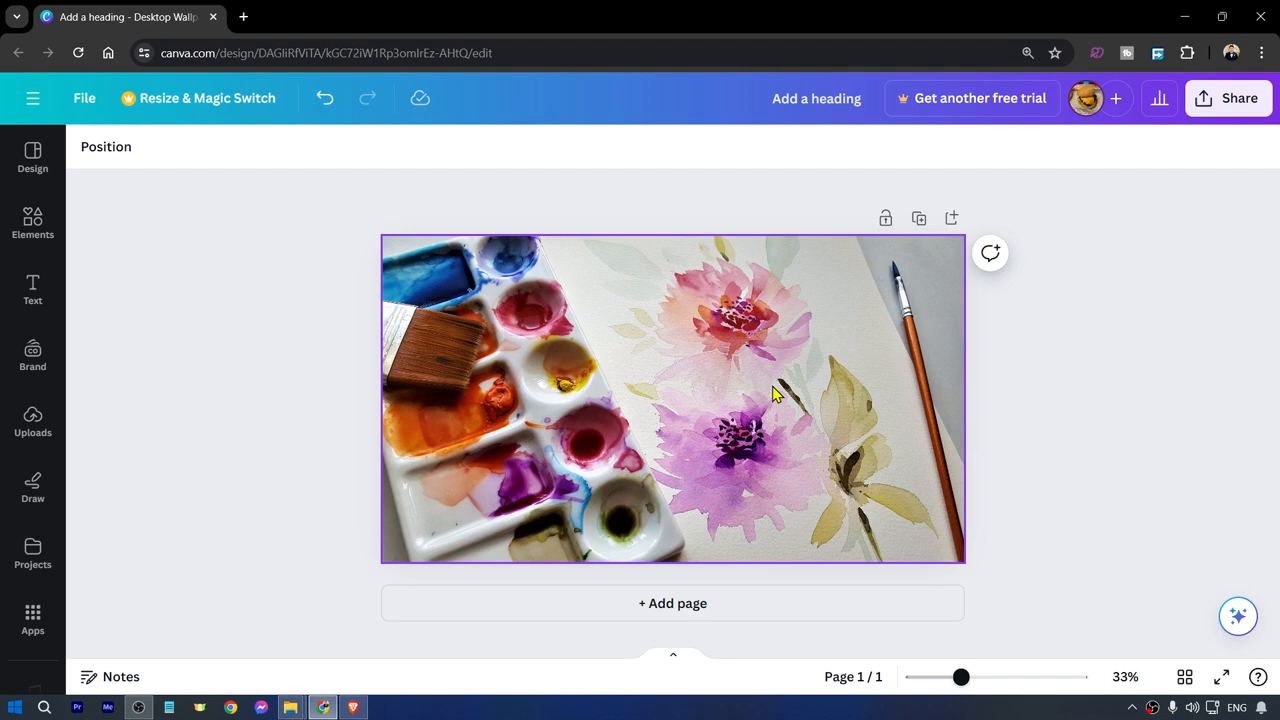
mouse_move(678, 388)
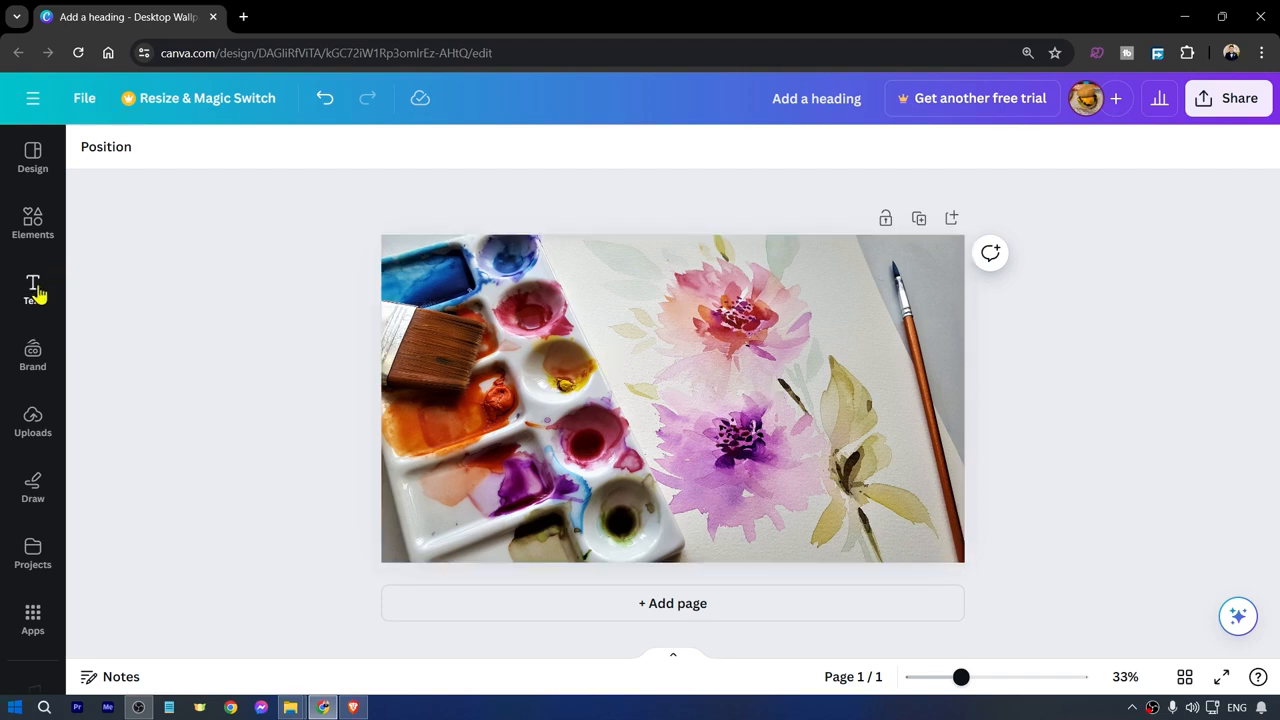
- Add a heading reading 'WATERMARK' over the photo and bring up the font list
click(32, 290)
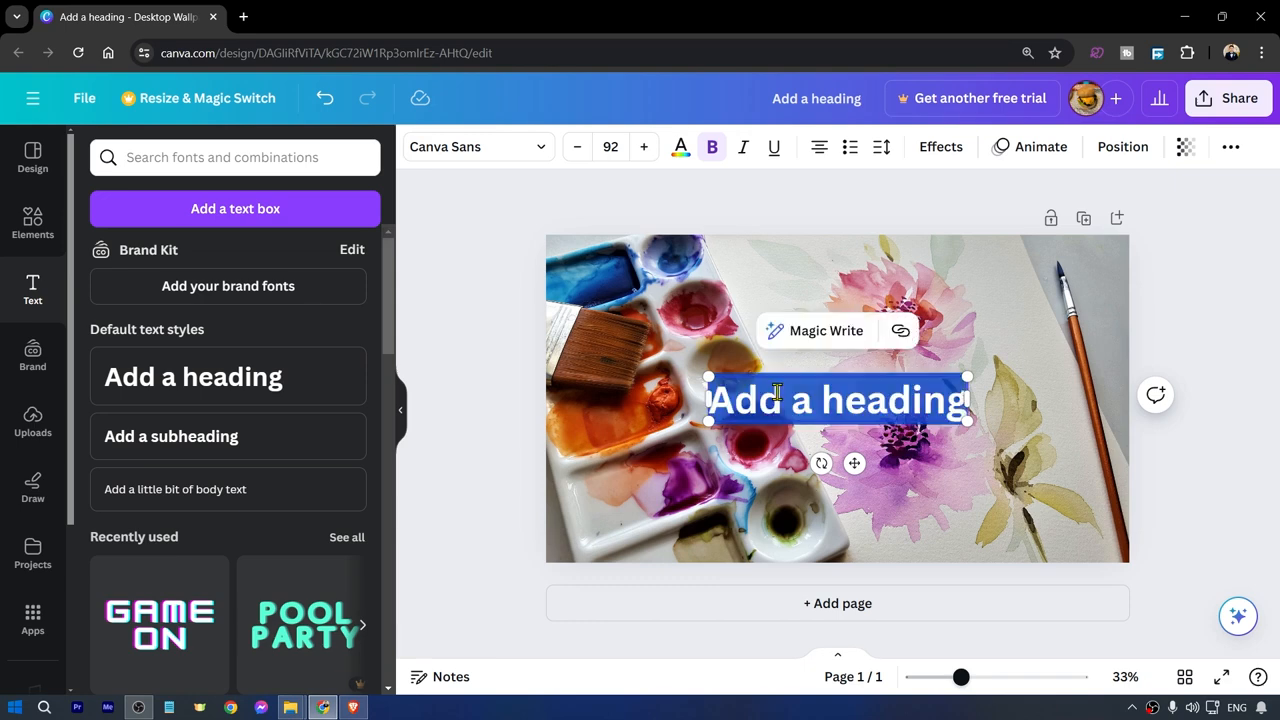
text(WATERMARK)
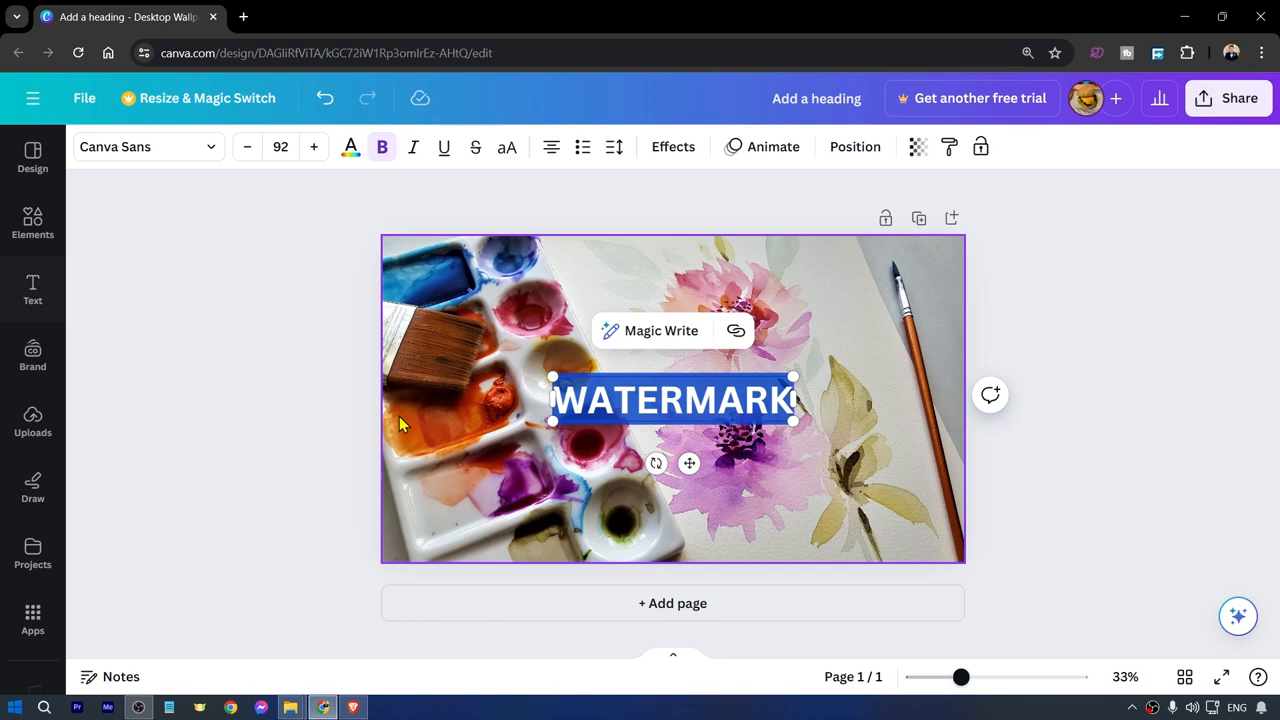
mouse_move(180, 150)
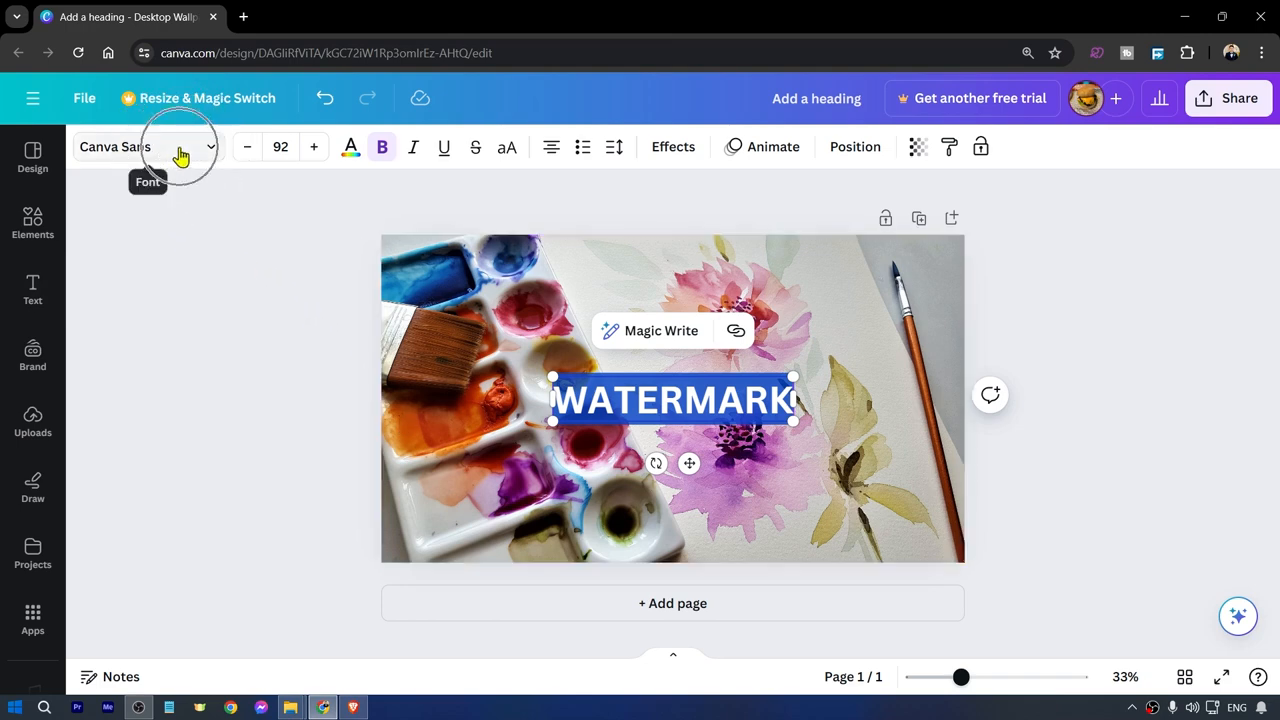
click(184, 146)
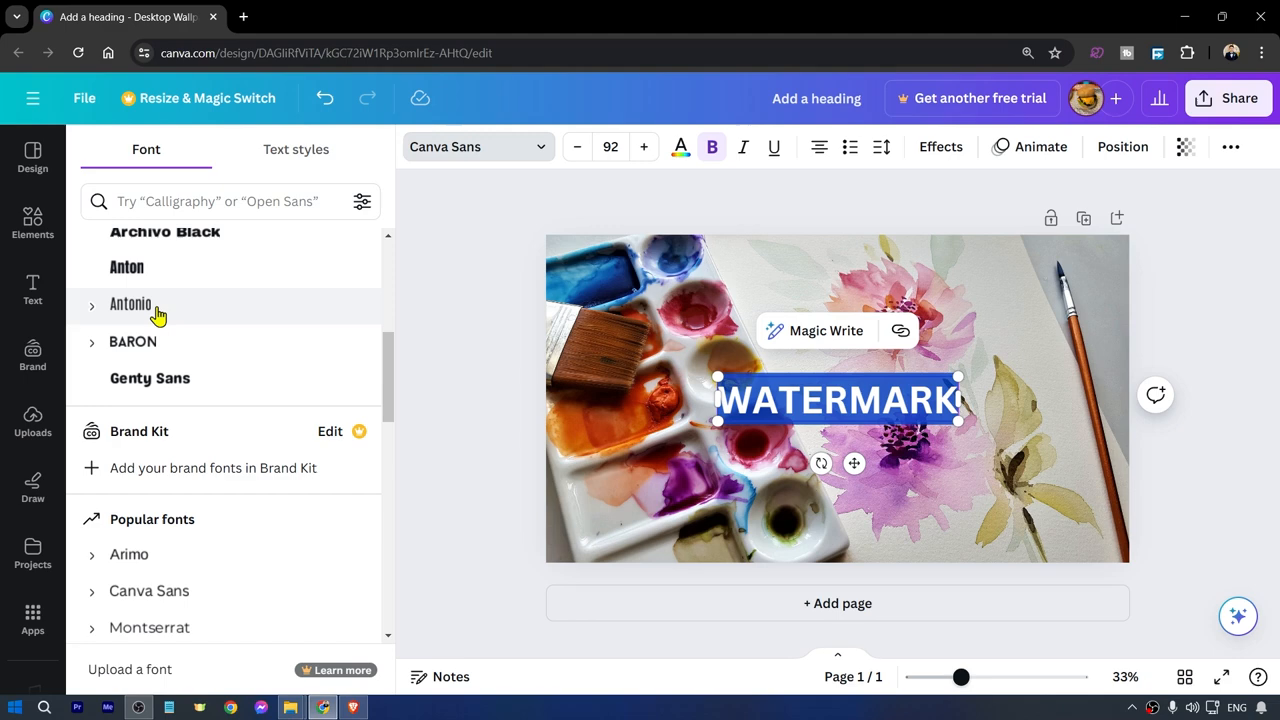
- Apply the Antonio font to the WATERMARK text
click(130, 304)
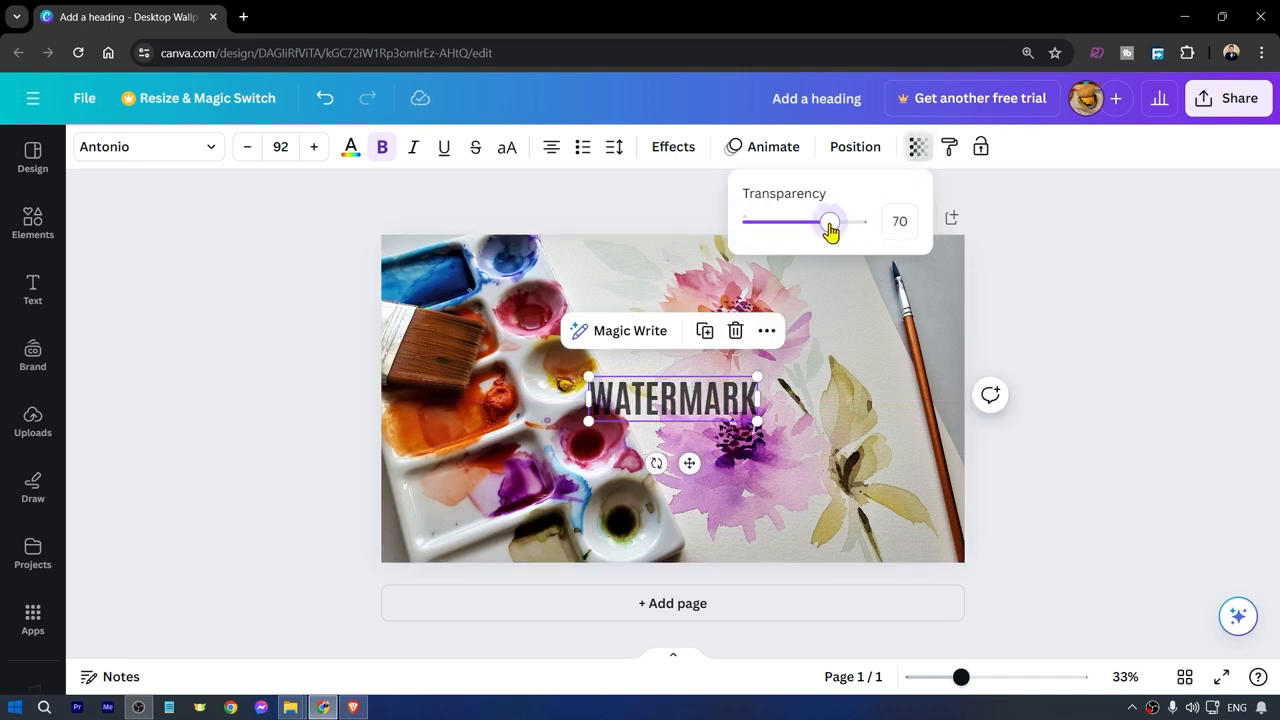
- Lower the WATERMARK text's transparency to 16 so it becomes a faint overlay
drag(832, 222, 762, 222)
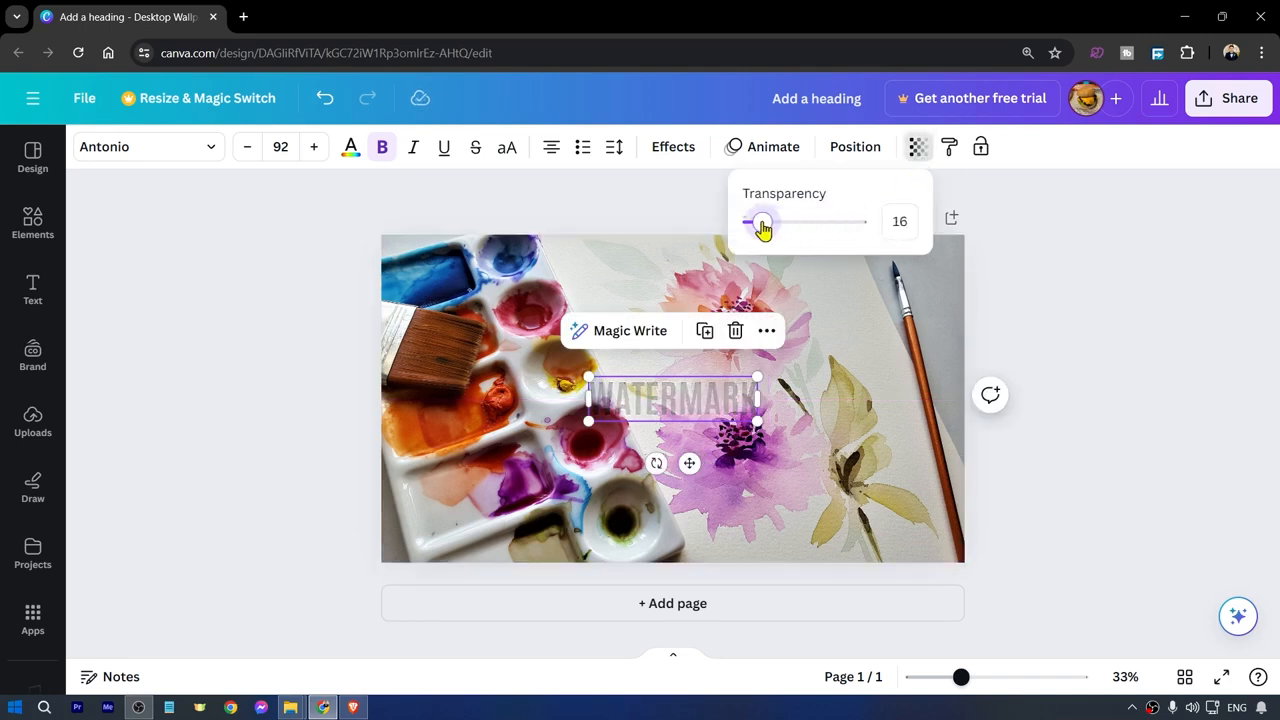
drag(764, 220, 756, 220)
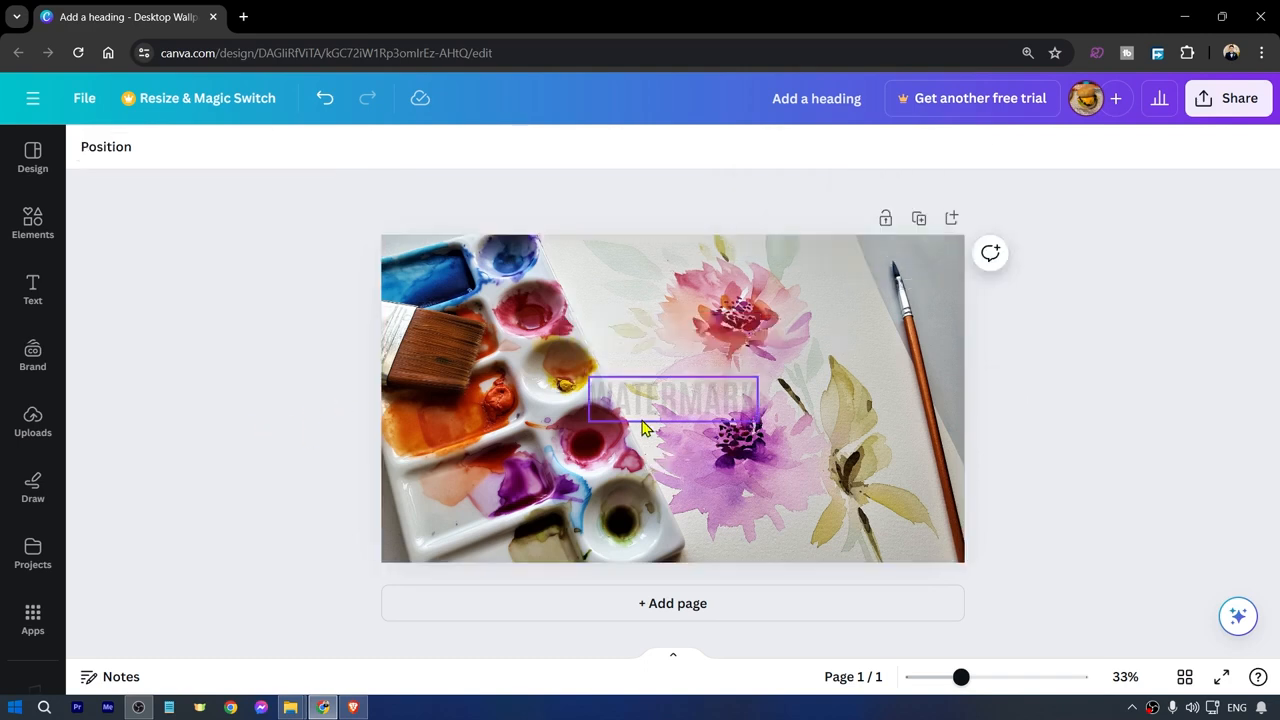
- Scale the faint WATERMARK text larger so it stretches across the photo's centre
drag(756, 428, 888, 442)
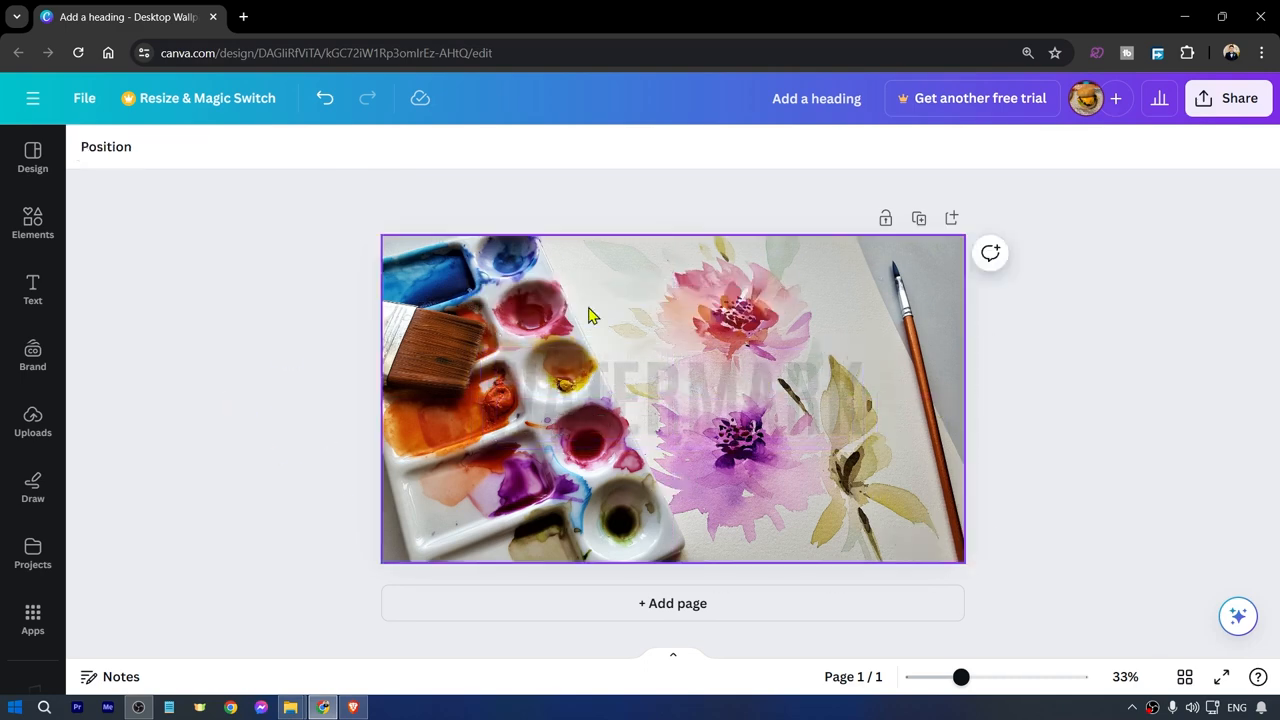
click(740, 414)
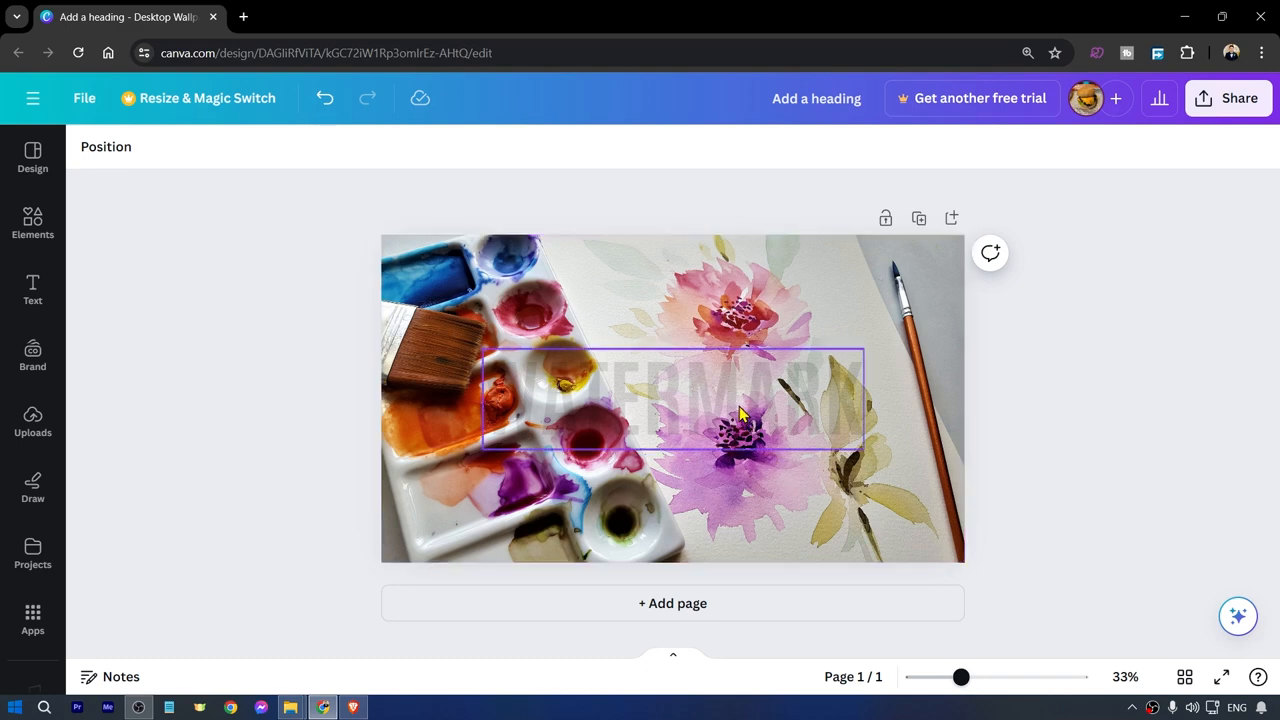